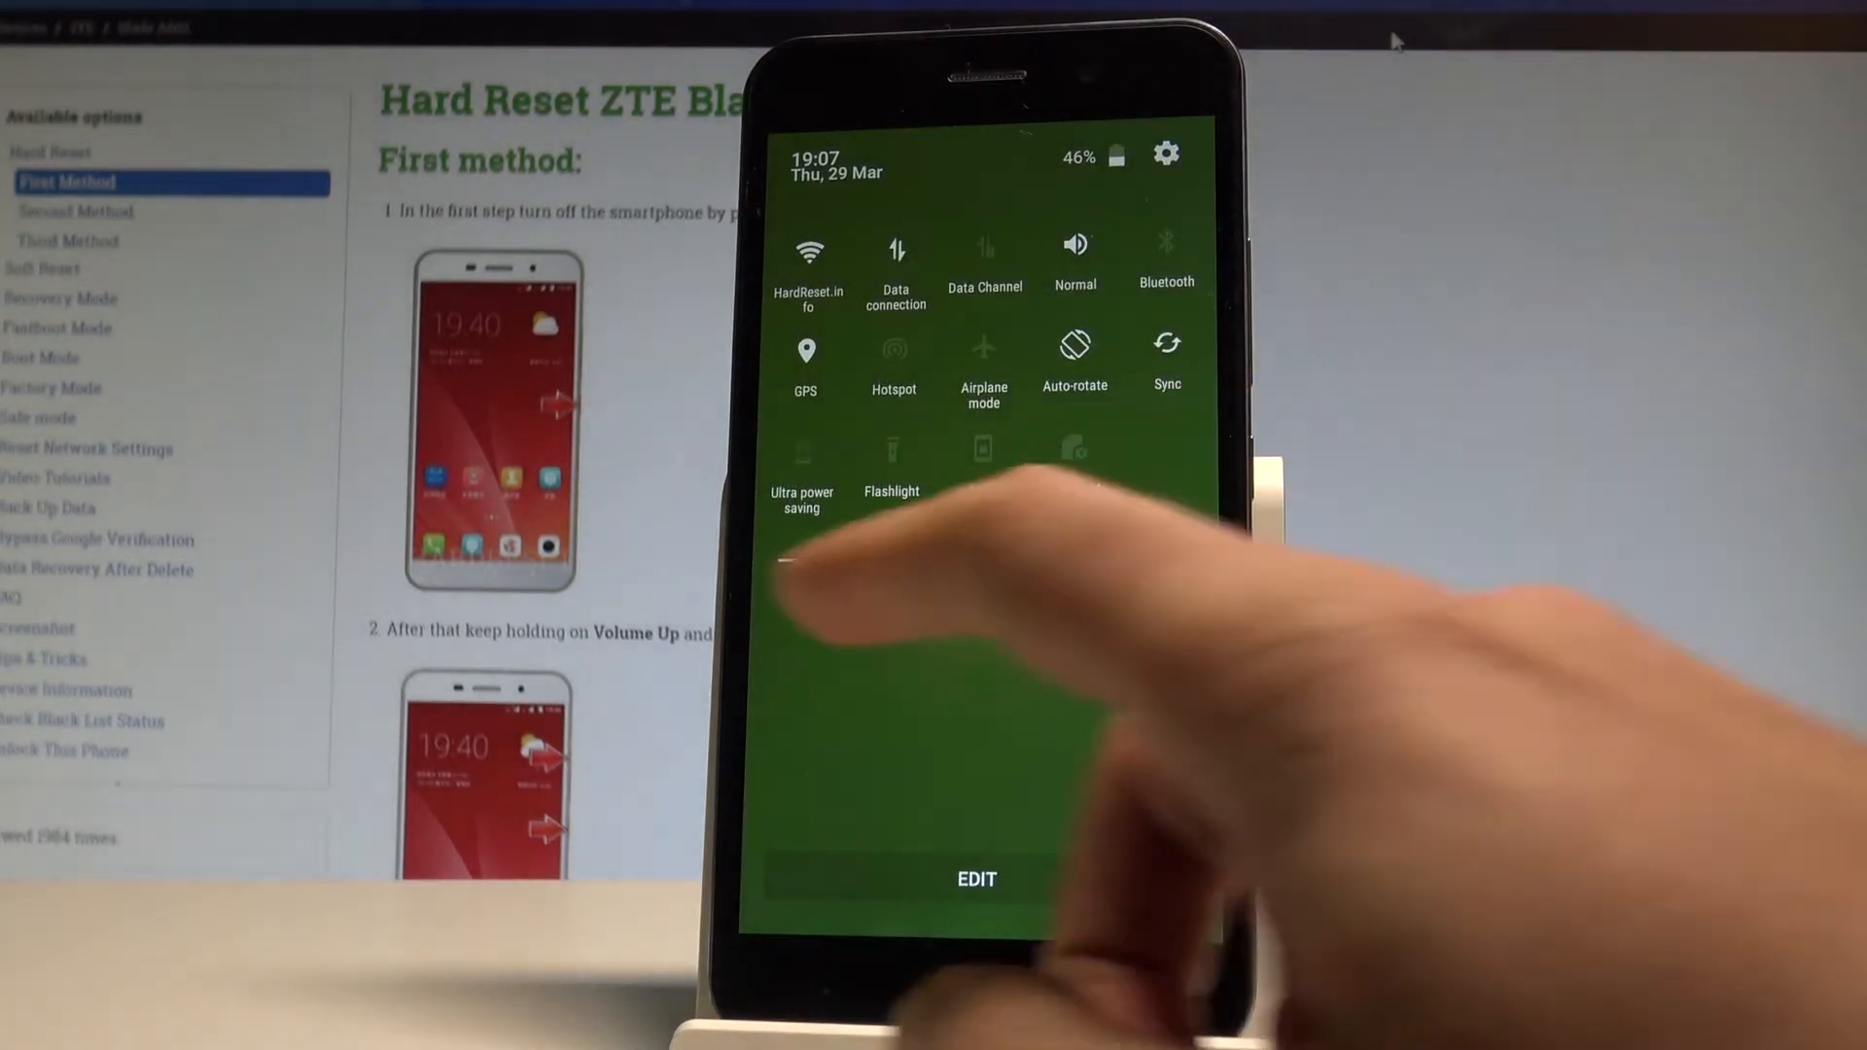
Dismiss the quick settings shade to land back on the home screen
left_click(801, 476)
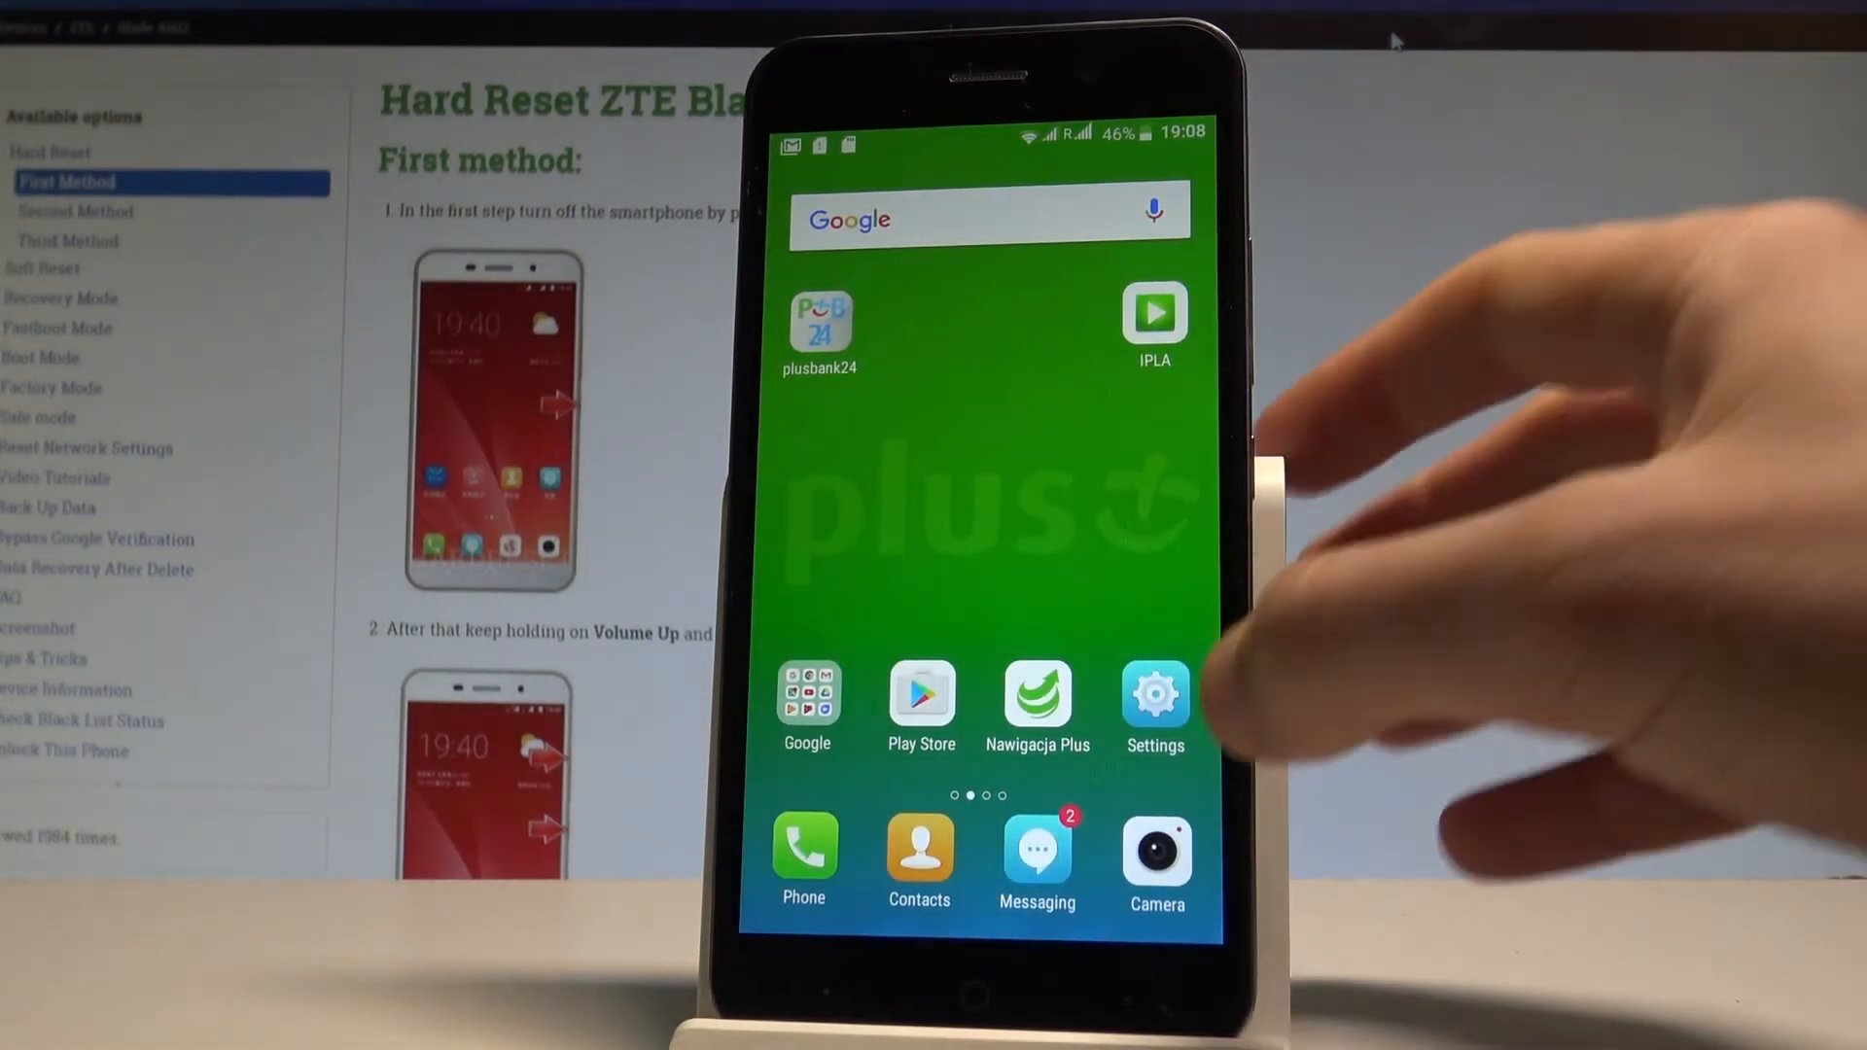
Go from the home screen into Settings' Power manager and its Power Plan choices
left_click(1153, 696)
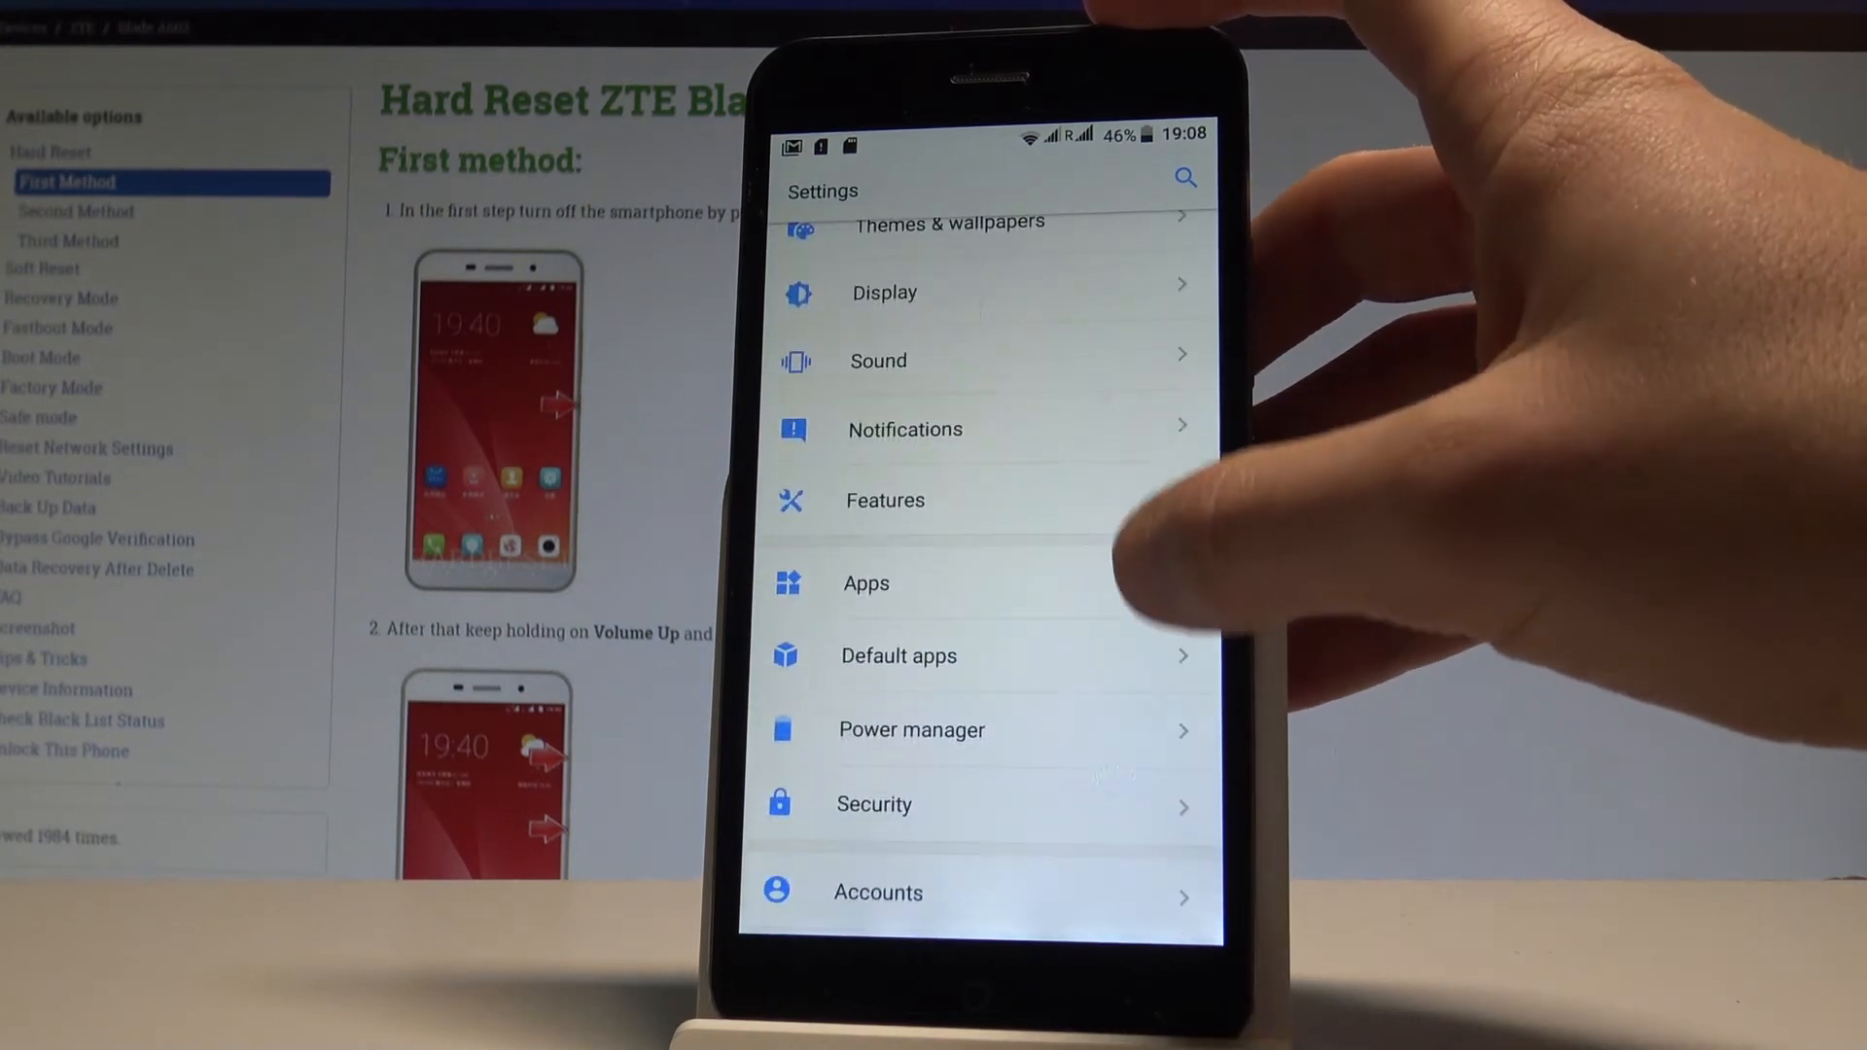
left_click(910, 729)
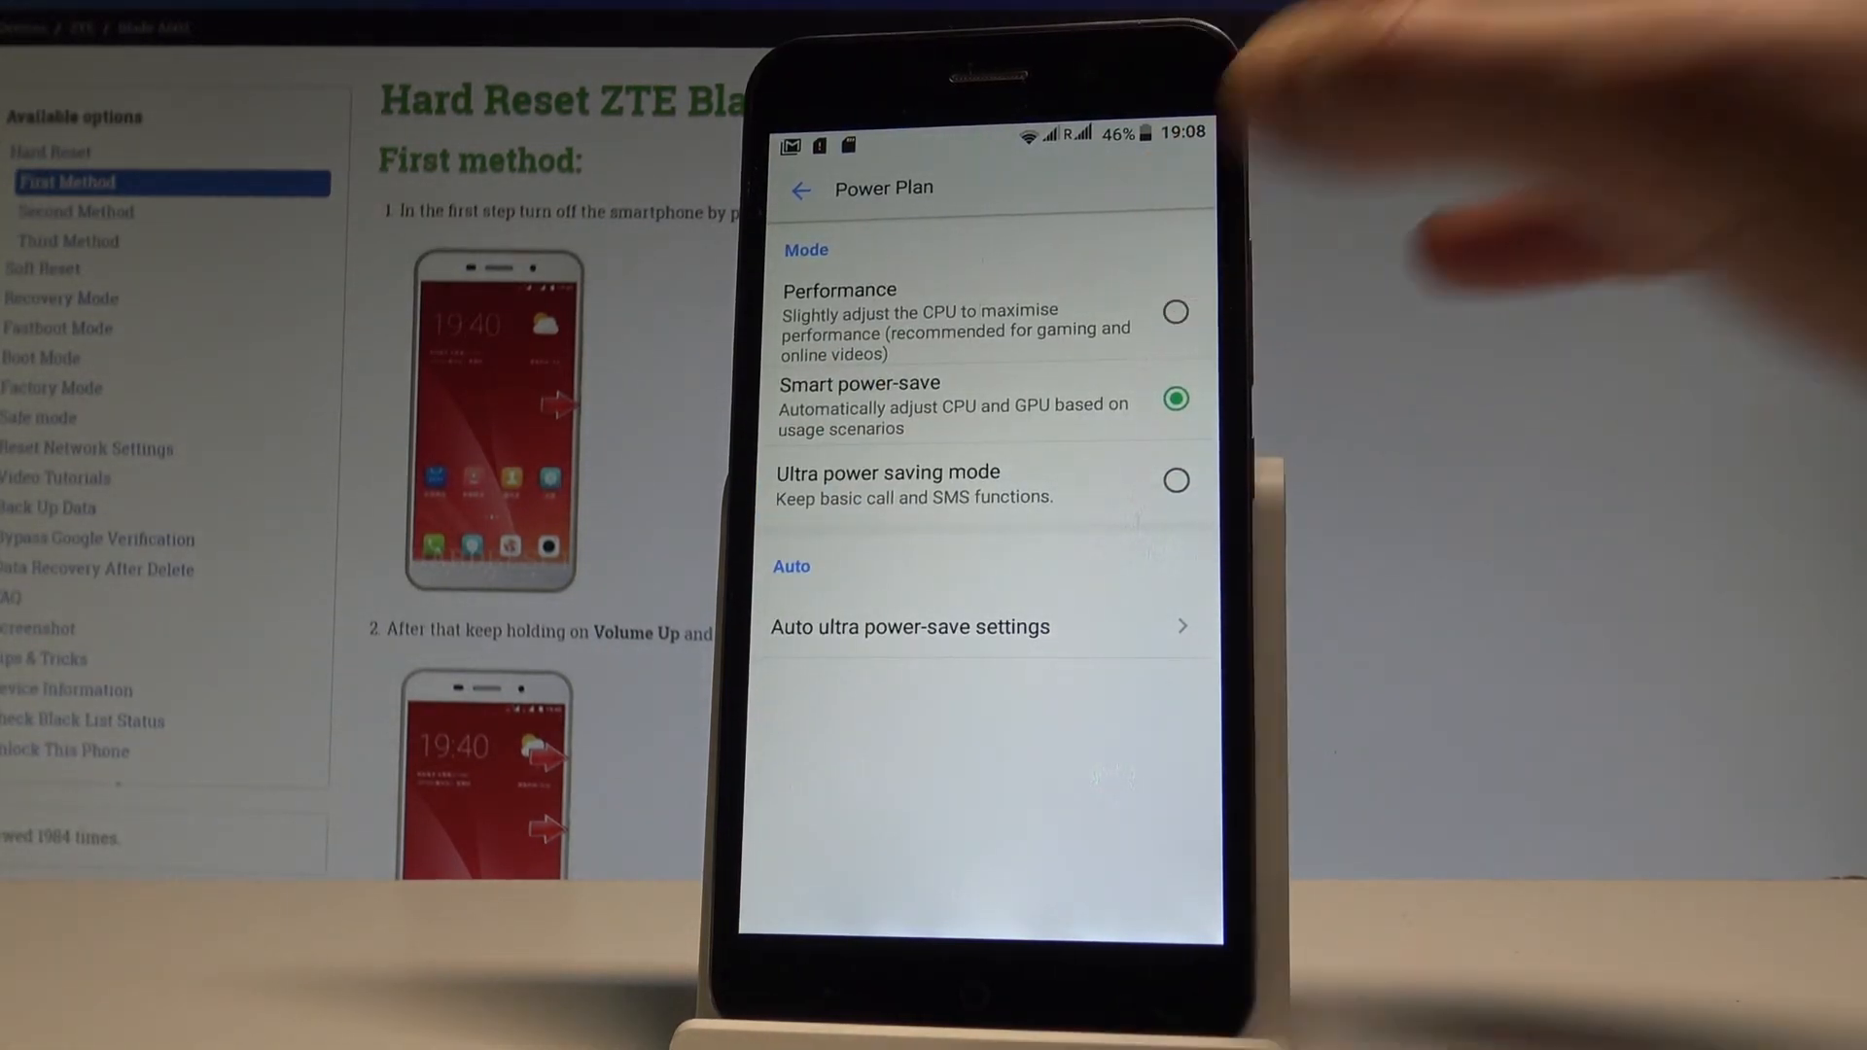
mouse_move(1393, 39)
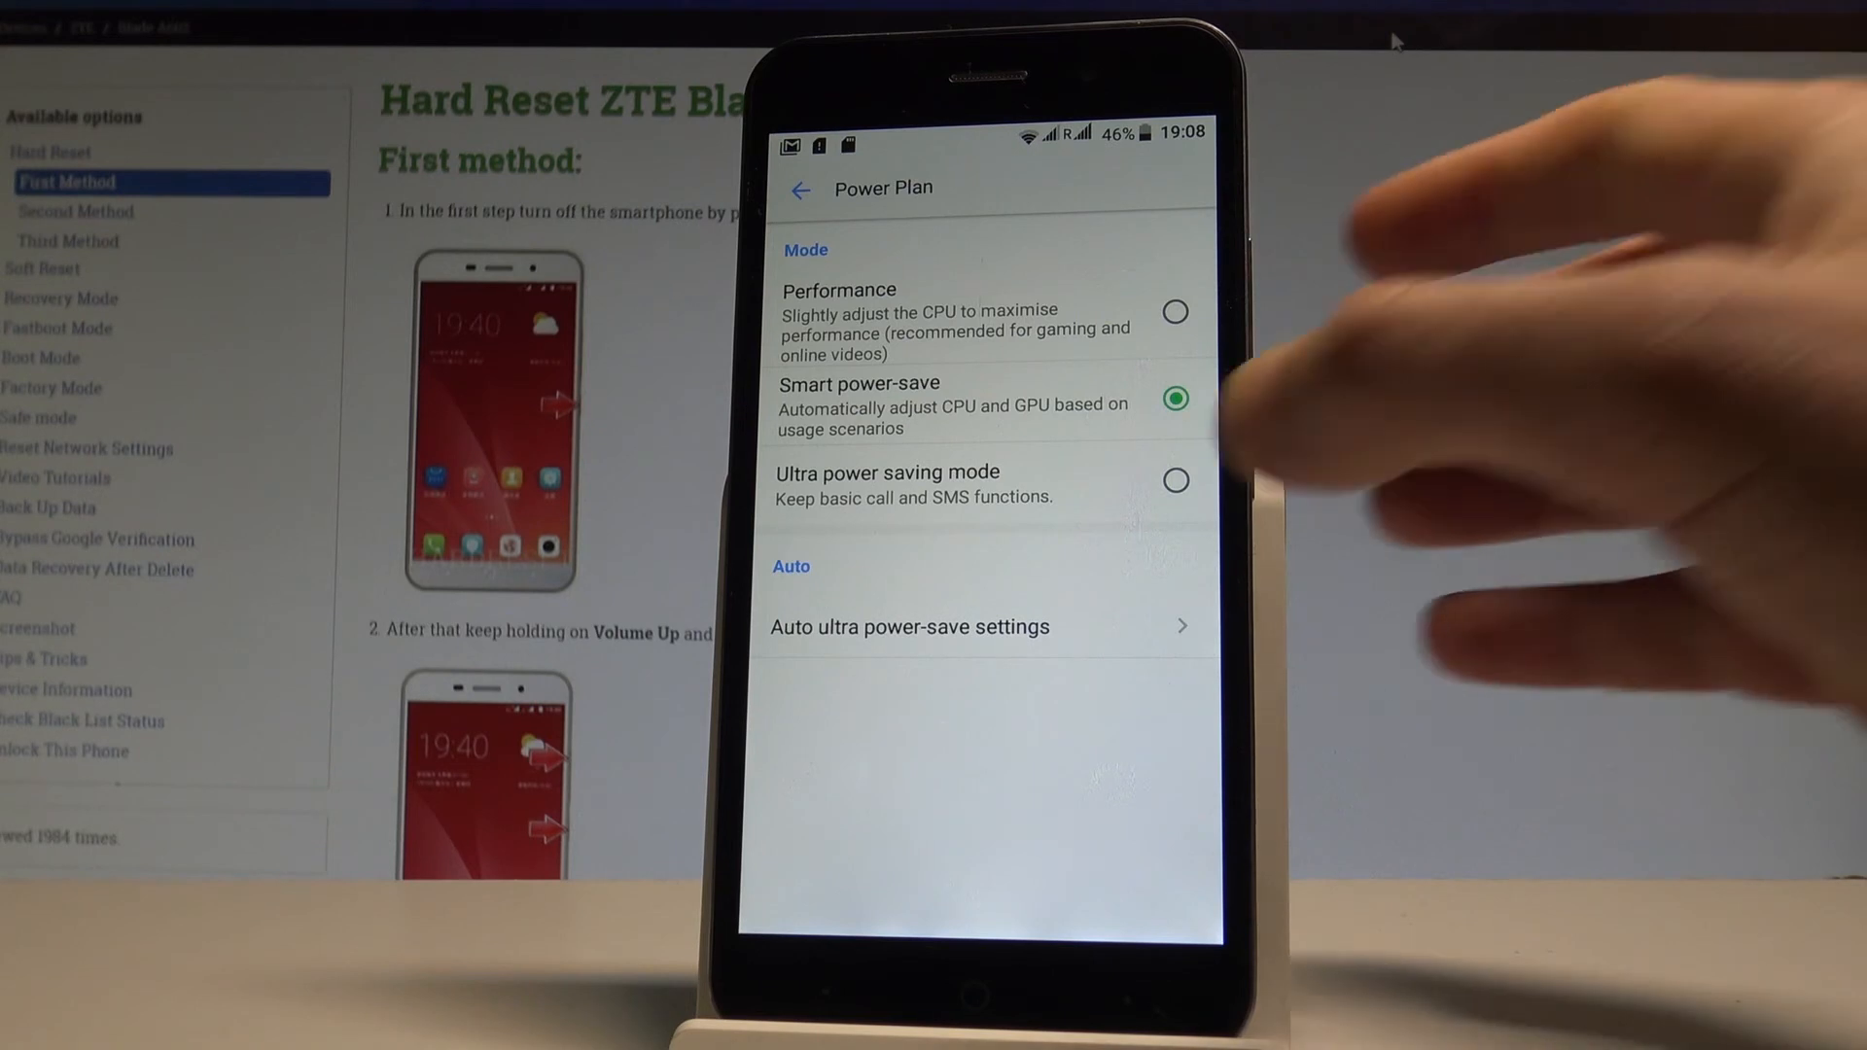
Select Ultra power saving mode, cancel its confirmation, and return to Power Manager keeping Smart power-save
left_click(1175, 480)
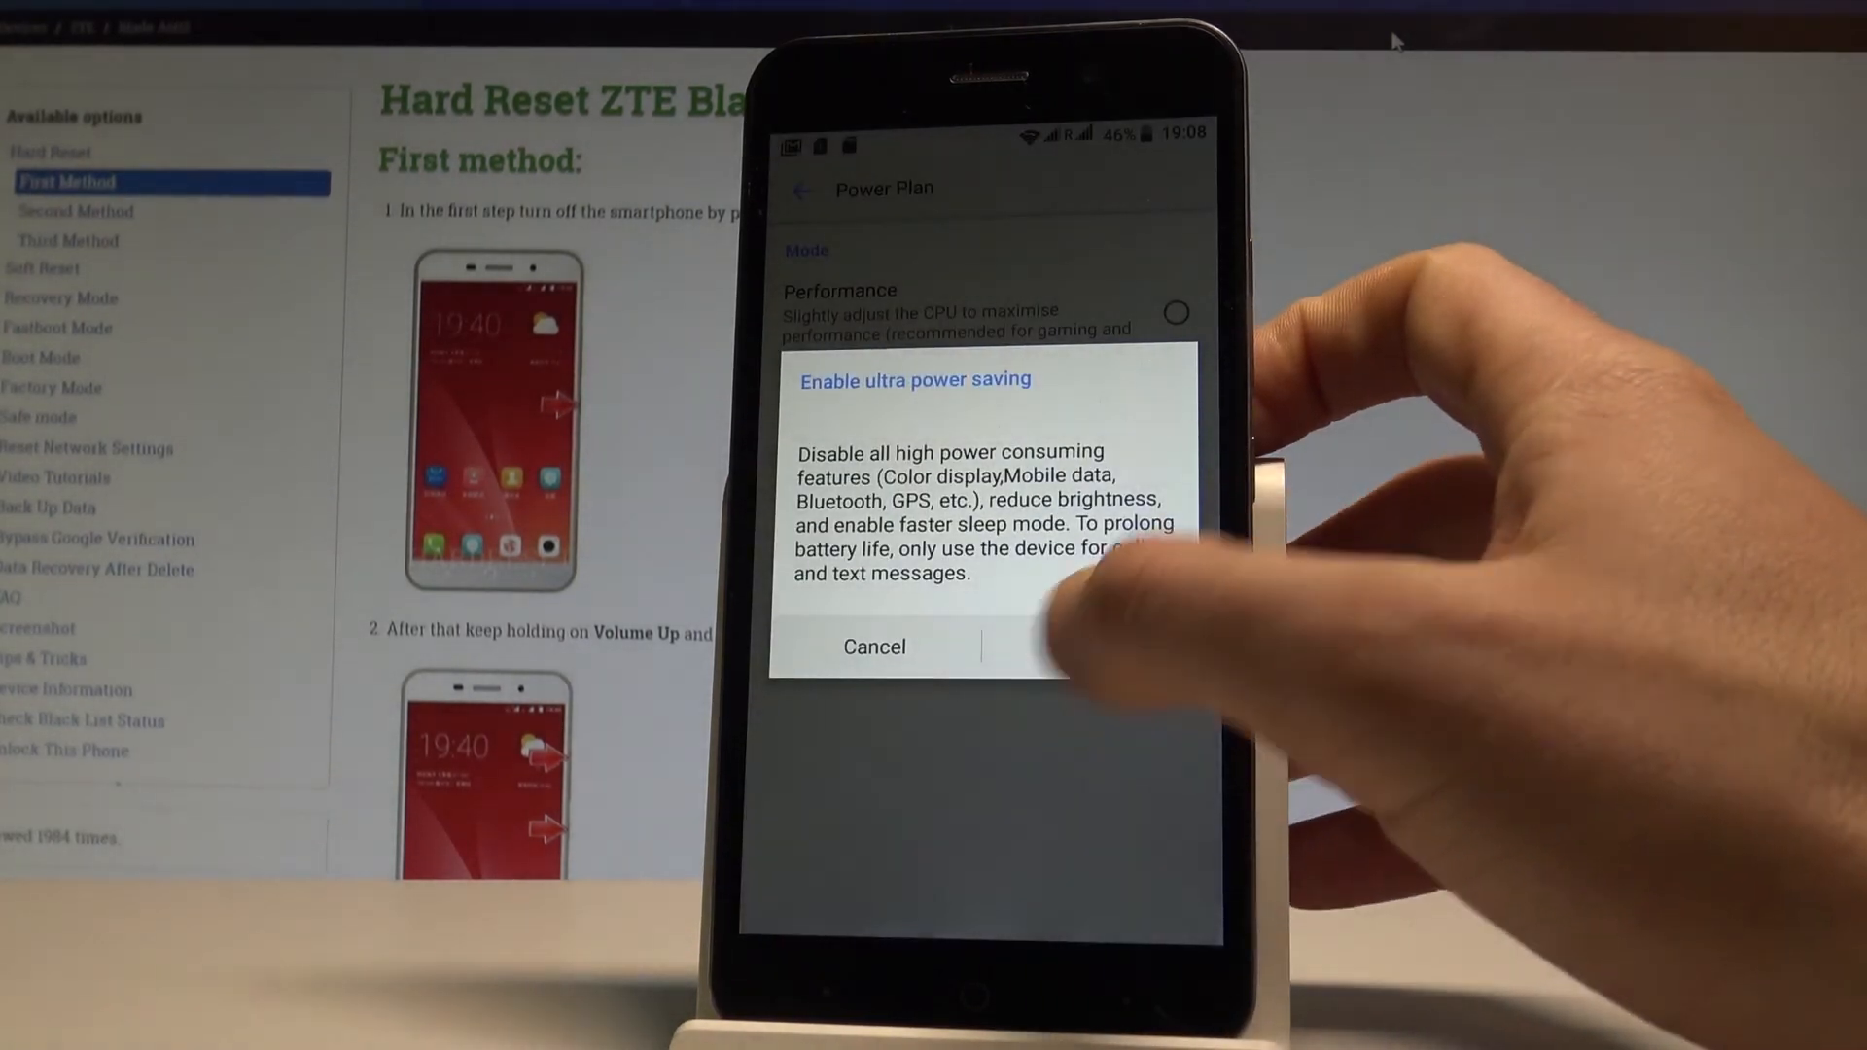
left_click(873, 645)
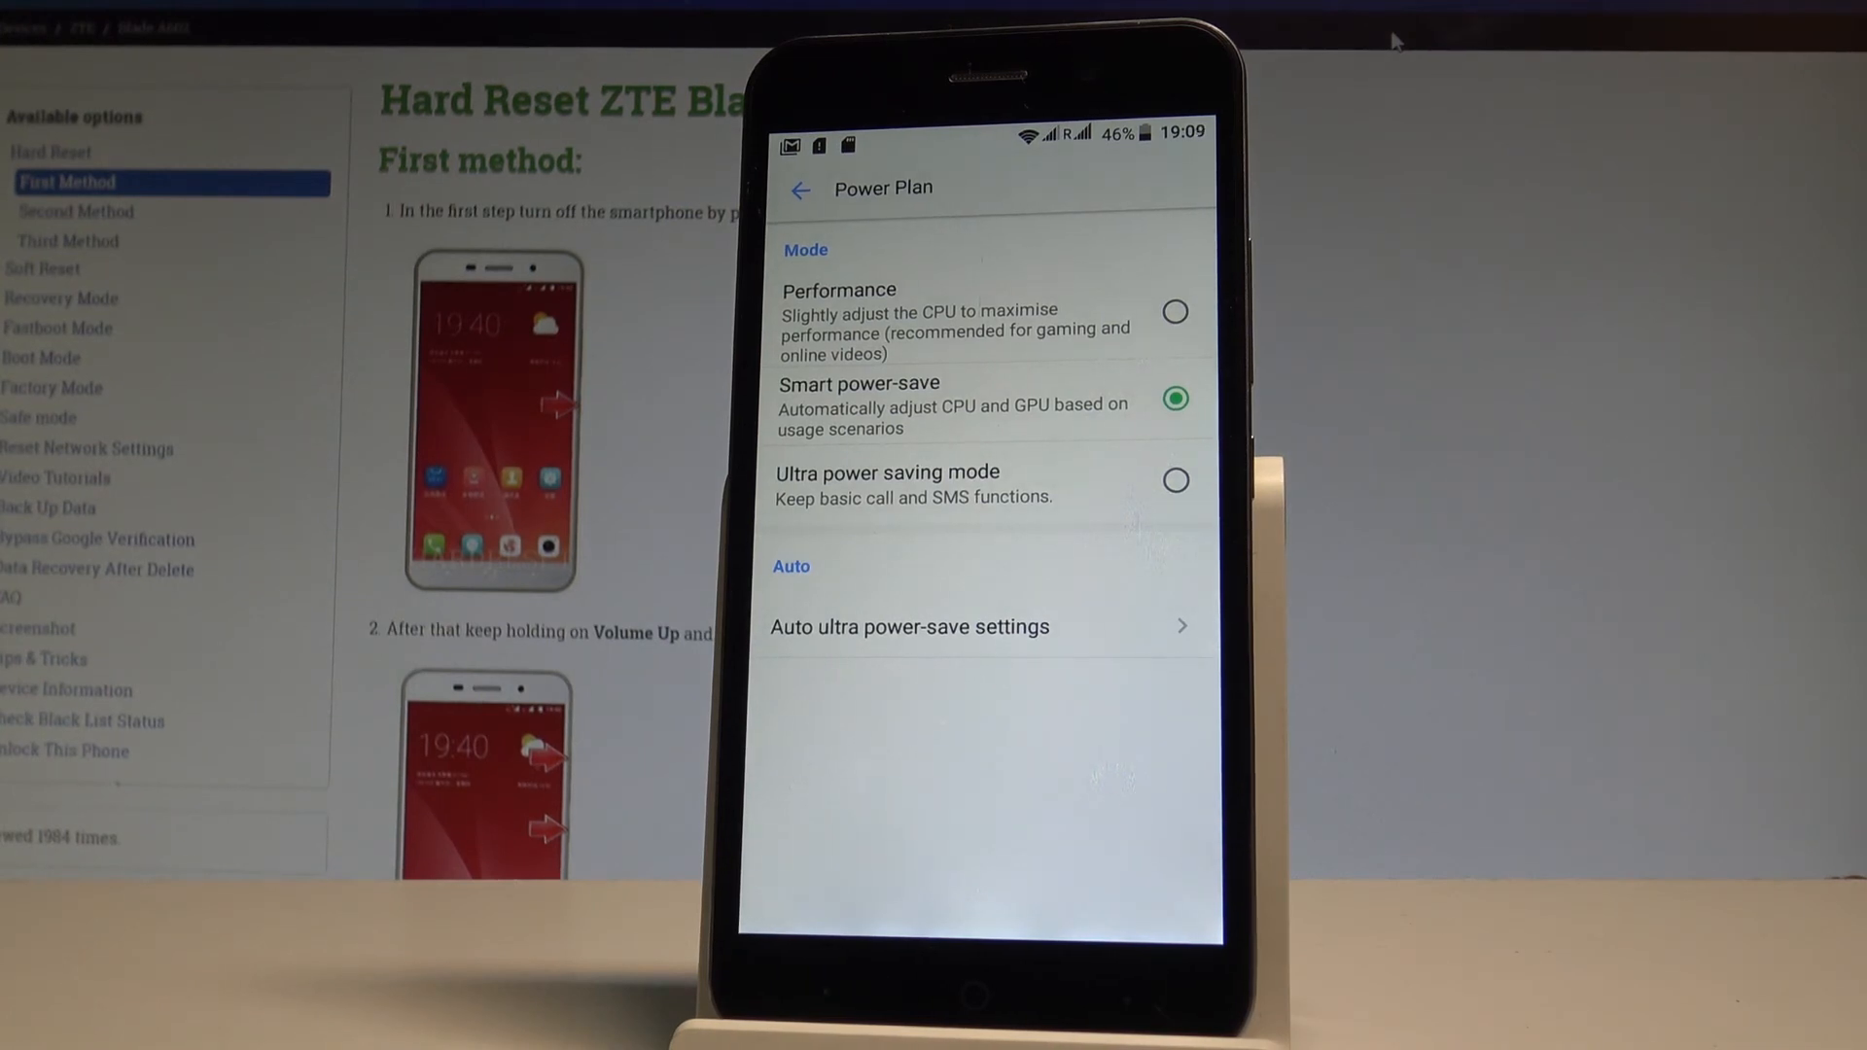
left_click(803, 189)
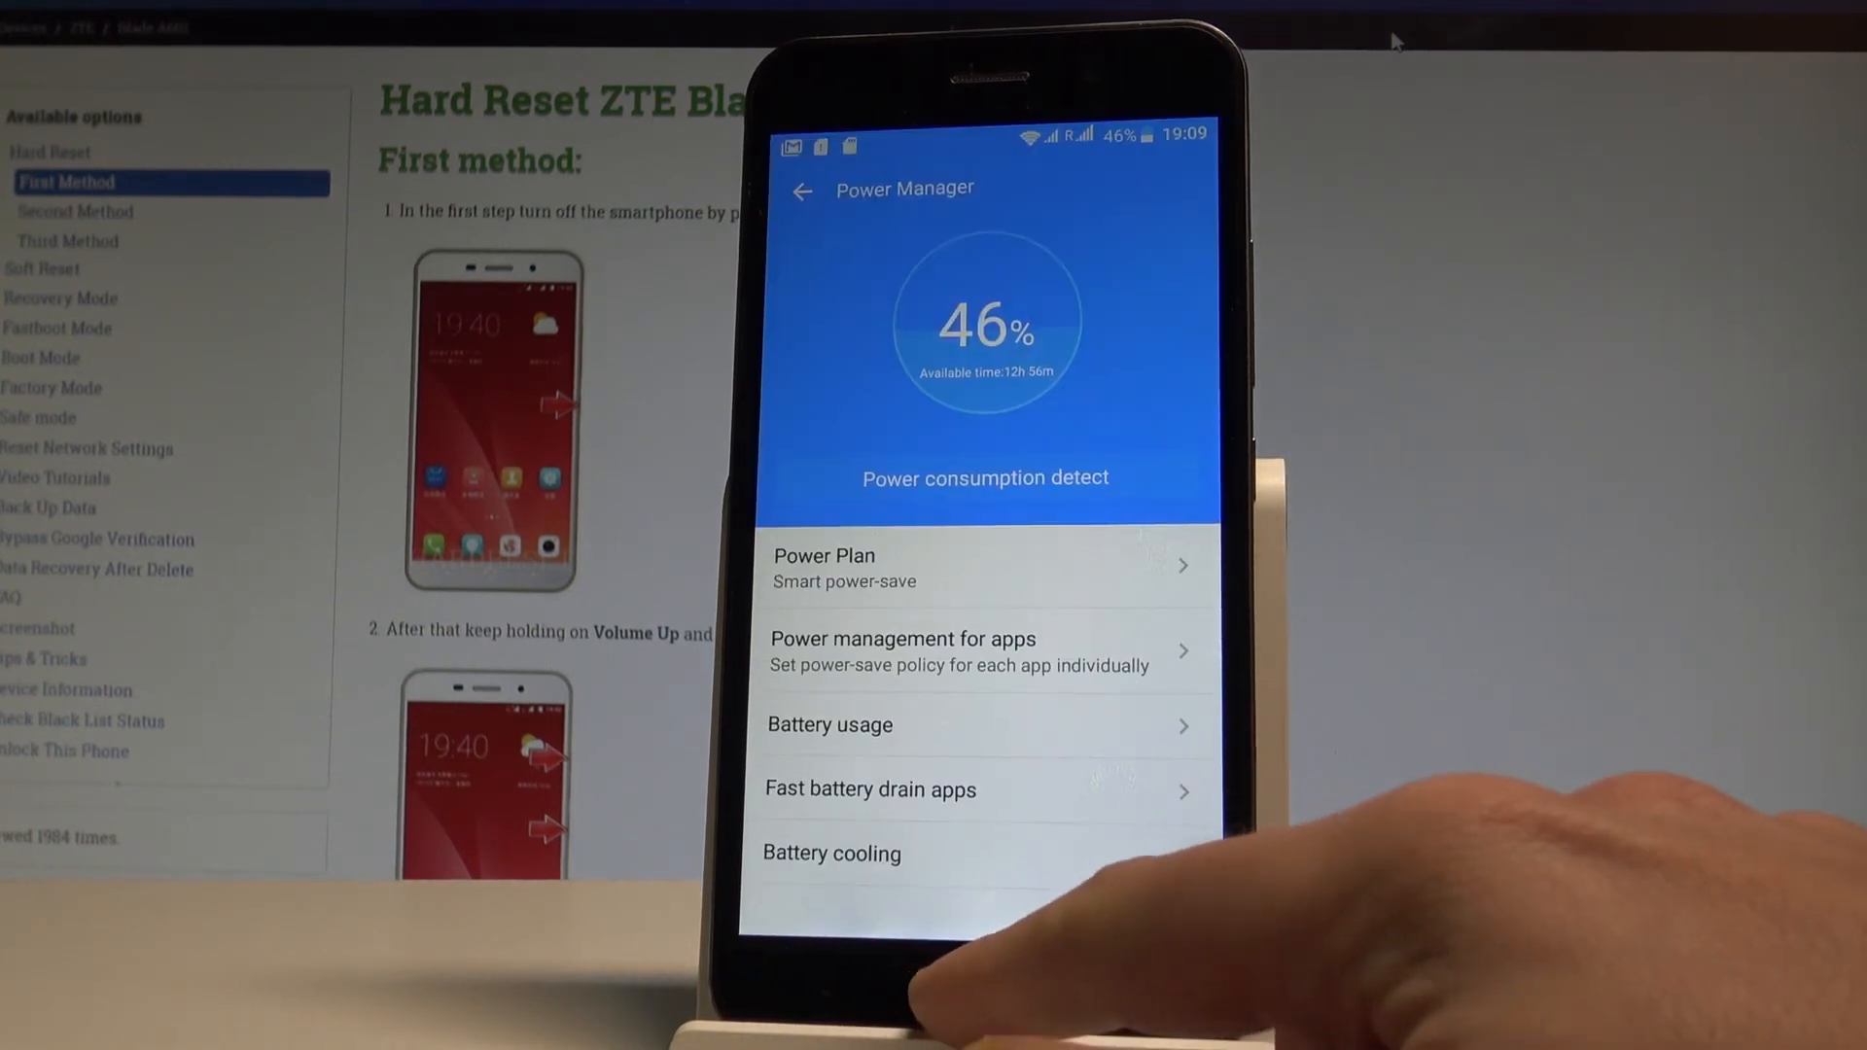